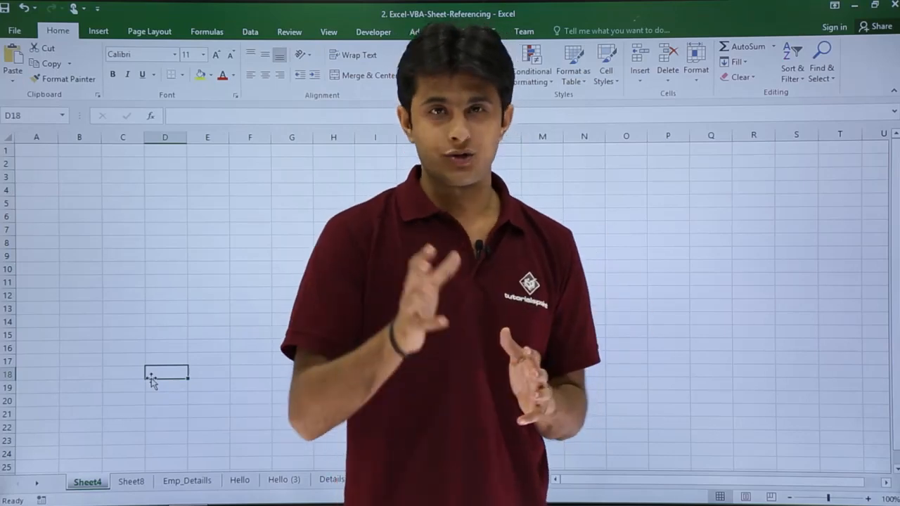
# Show the VBA editor from the Developer tab with the H_Sheets_Tab_Color module's Tab_Color procedure.
pyautogui.click(374, 31)
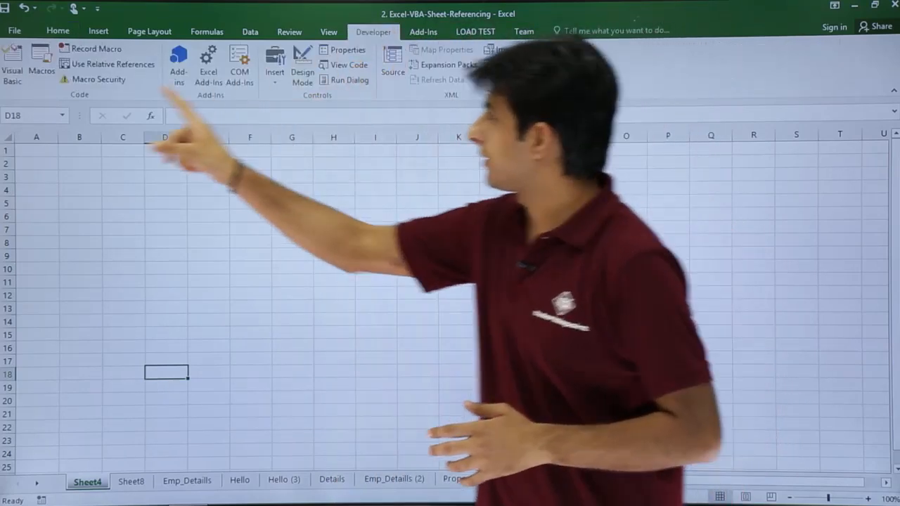
pyautogui.click(11, 63)
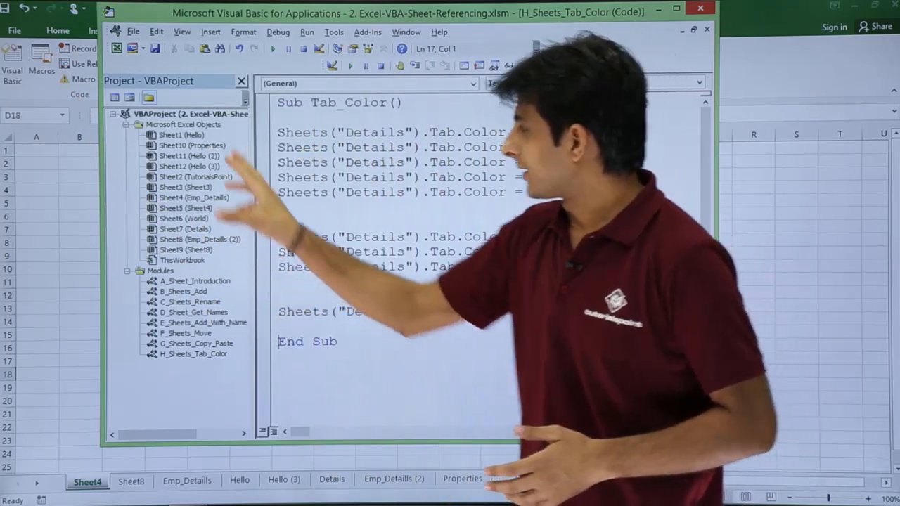
pyautogui.click(126, 123)
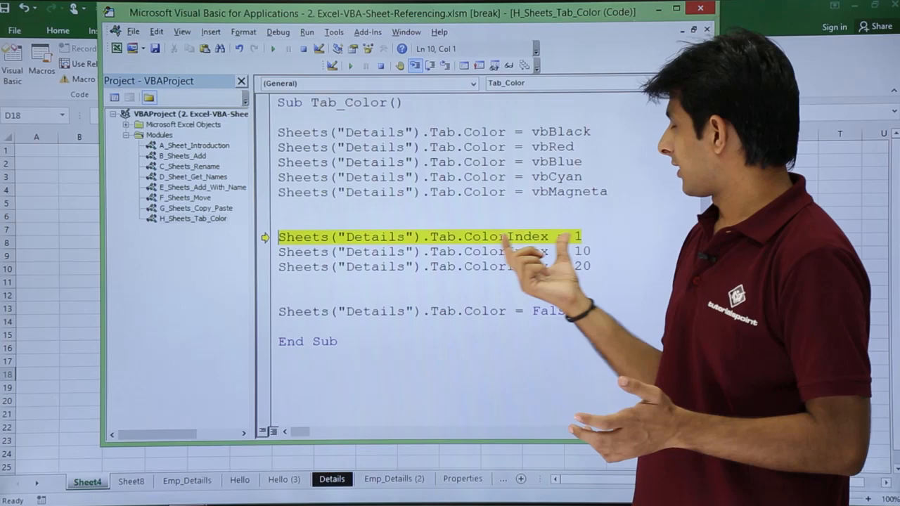
# Step through ColorIndex 1, 10 (green), 20 (light blue), then Tab.Color = False, reaching End Sub.
pyautogui.press('F8')
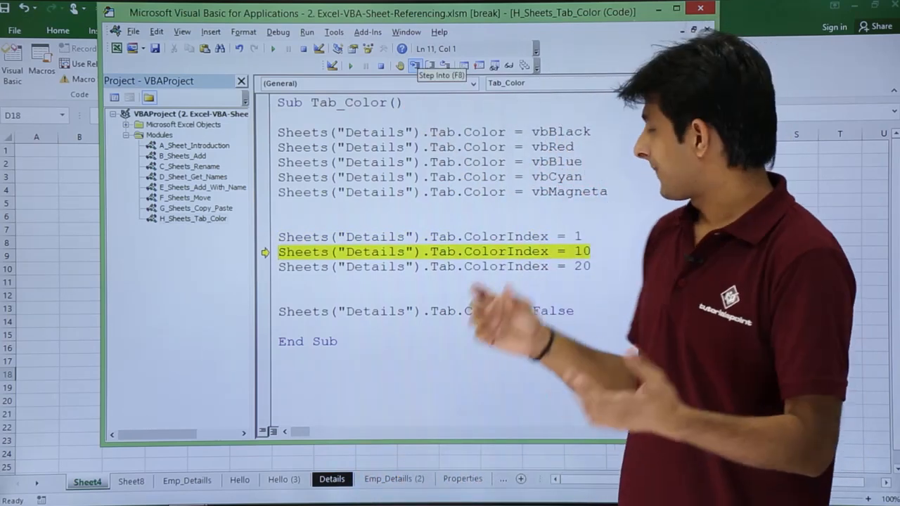
pyautogui.press('F8')
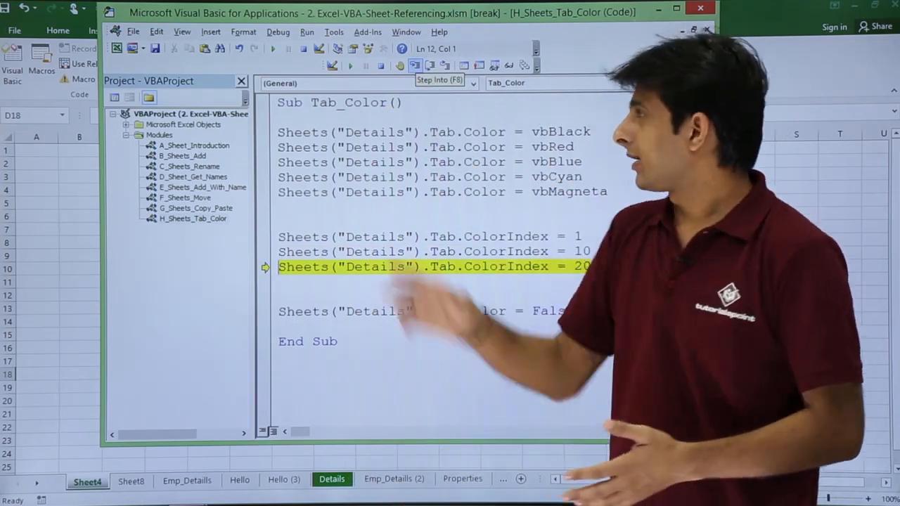
pyautogui.press('F8')
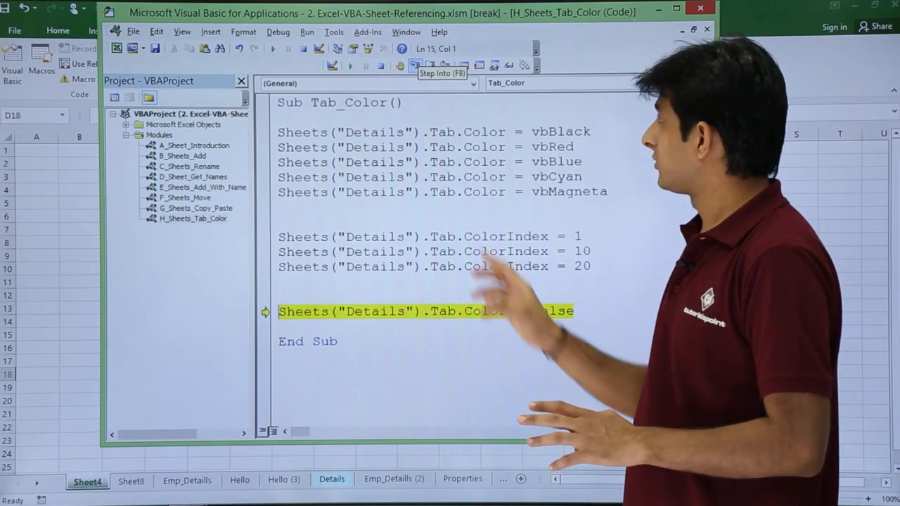
pyautogui.press('F8')
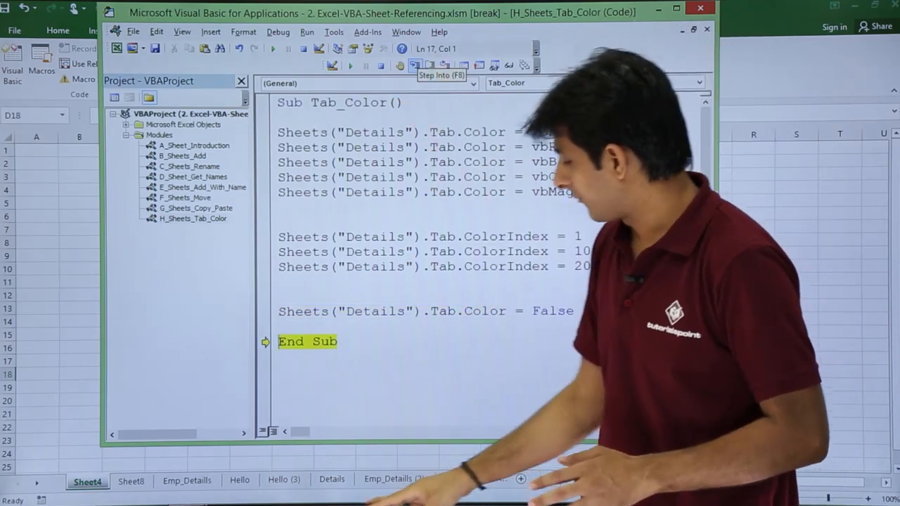